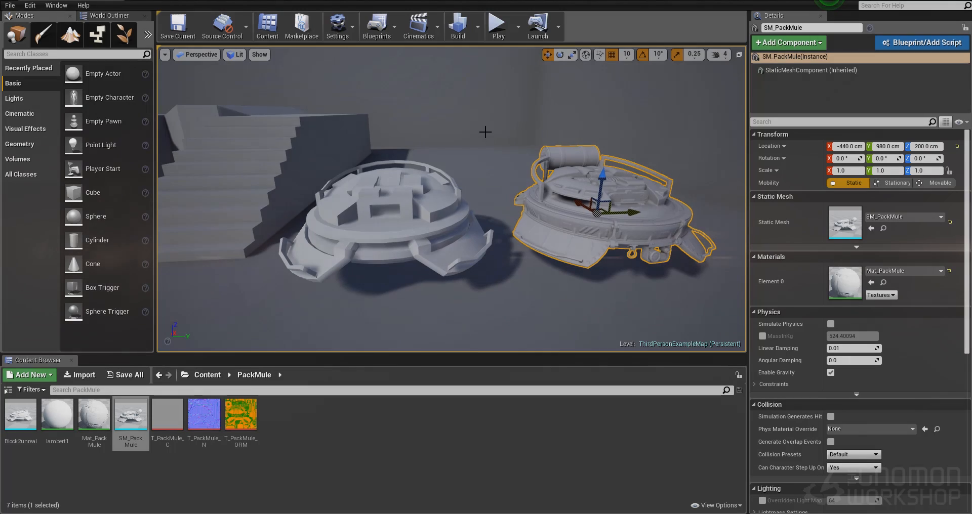
pyautogui.press('F11')
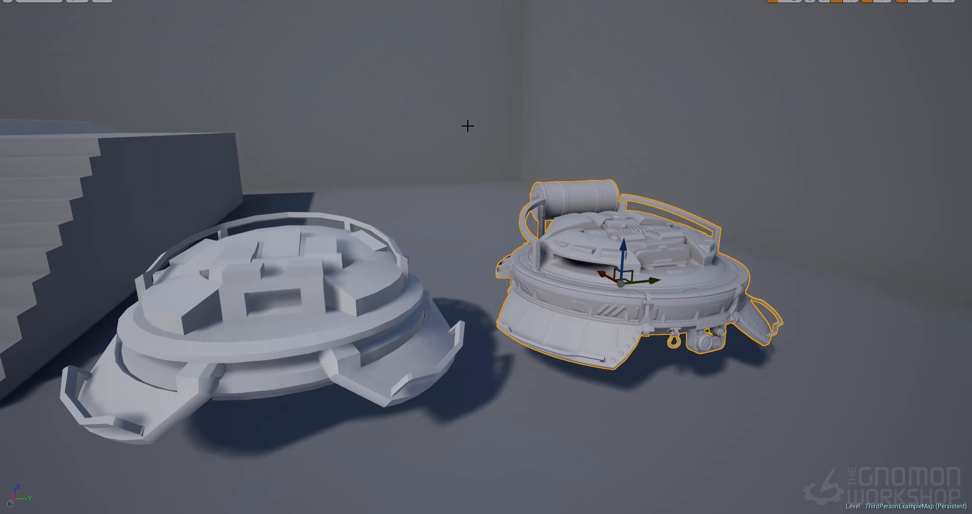